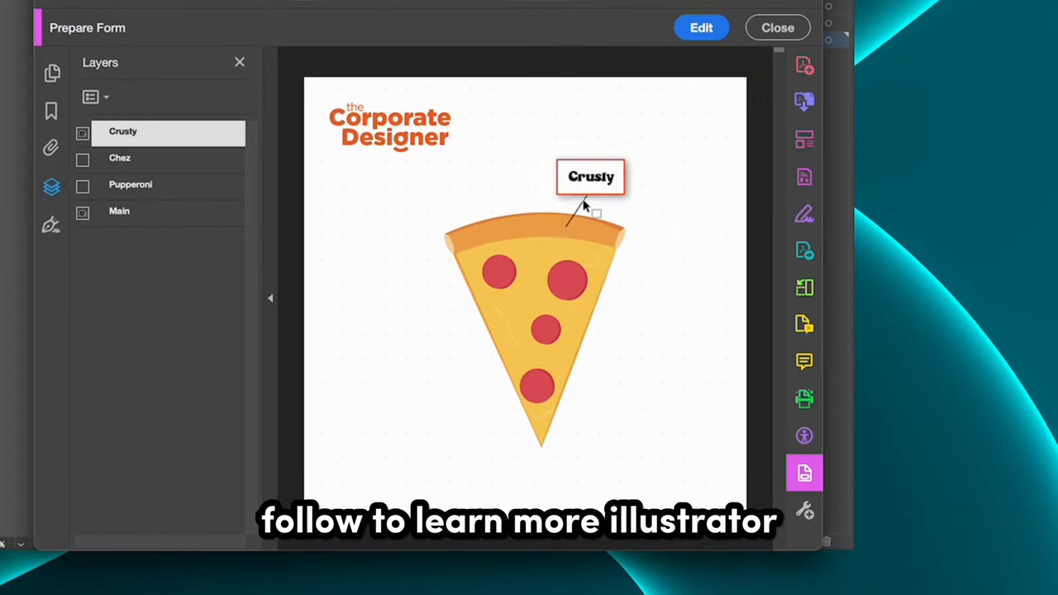
- Close Prepare Form to preview the pizza PDF and its 'Follow for more Design Tips' logo callout
click(777, 27)
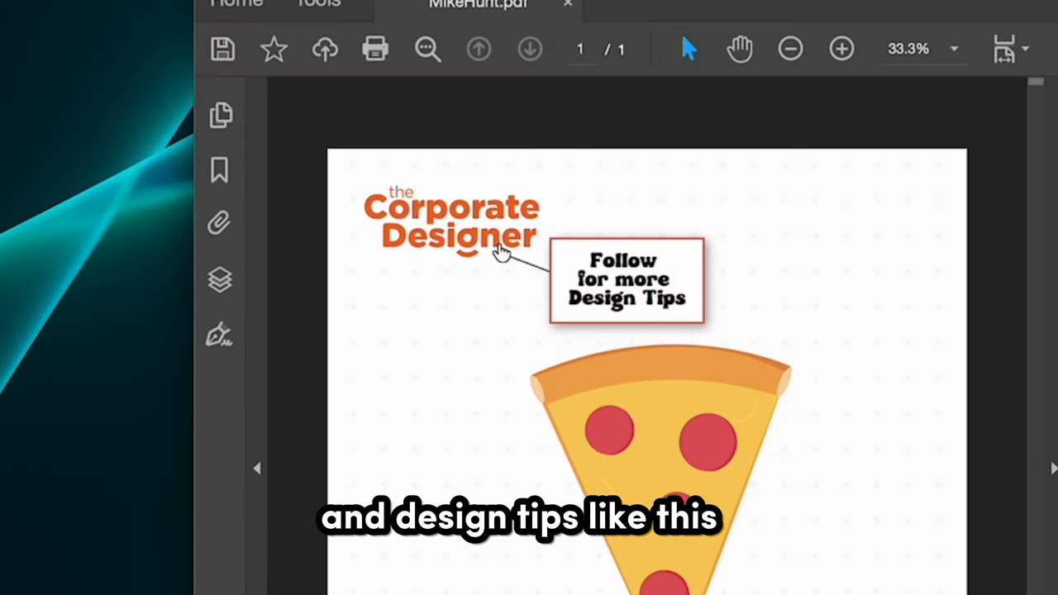